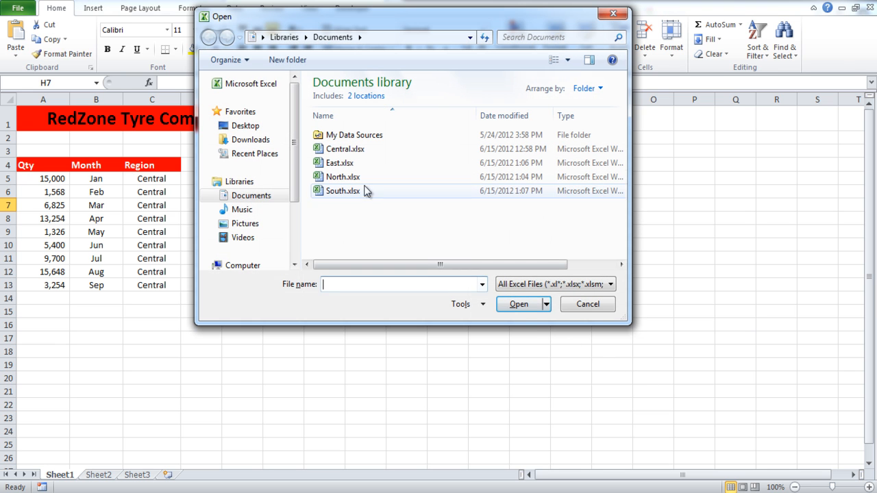
# Open the East.xlsx workbook from the Documents library
pyautogui.doubleClick(339, 162)
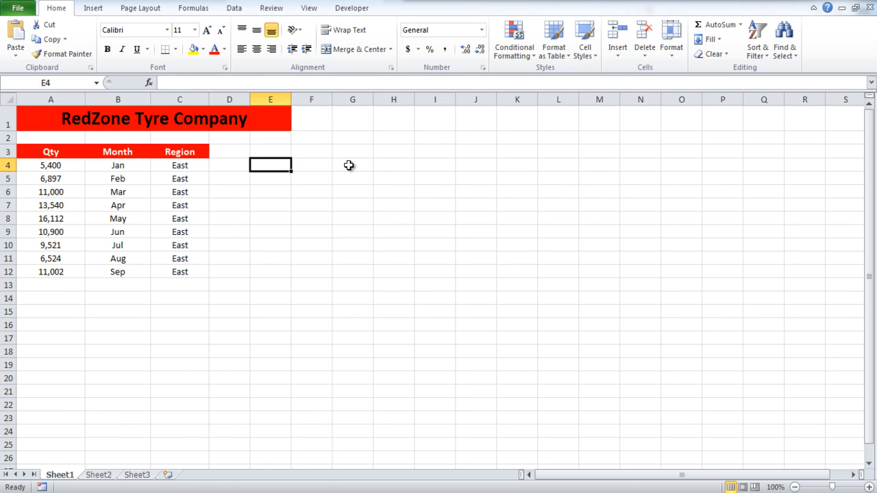
# Arrange the East and Central workbooks as Tiled so both show side by side
pyautogui.click(308, 8)
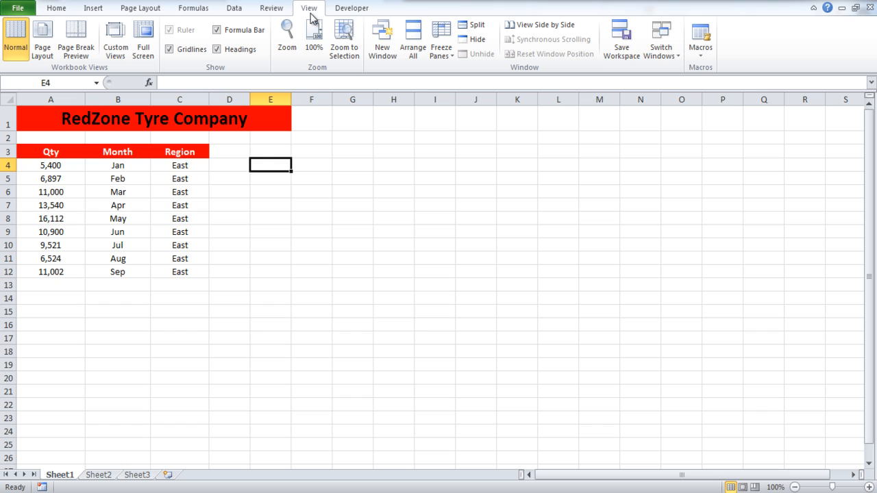
pyautogui.moveTo(413, 38)
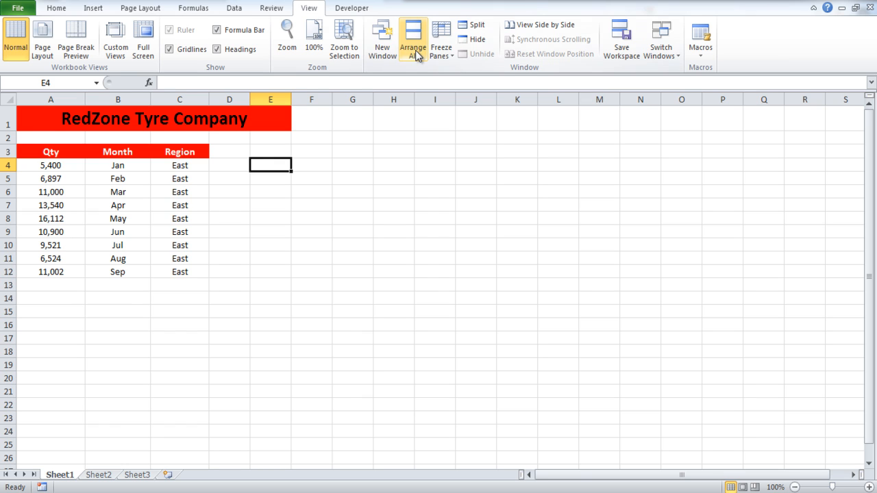
pyautogui.click(412, 38)
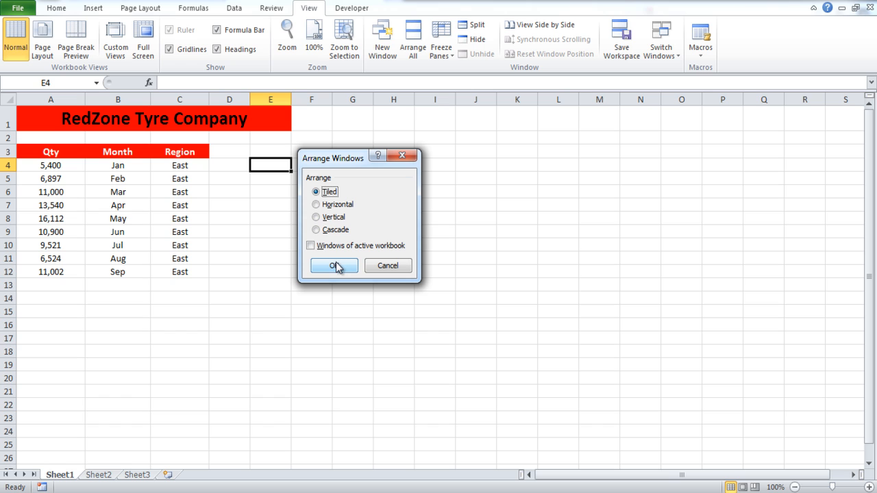
pyautogui.click(334, 266)
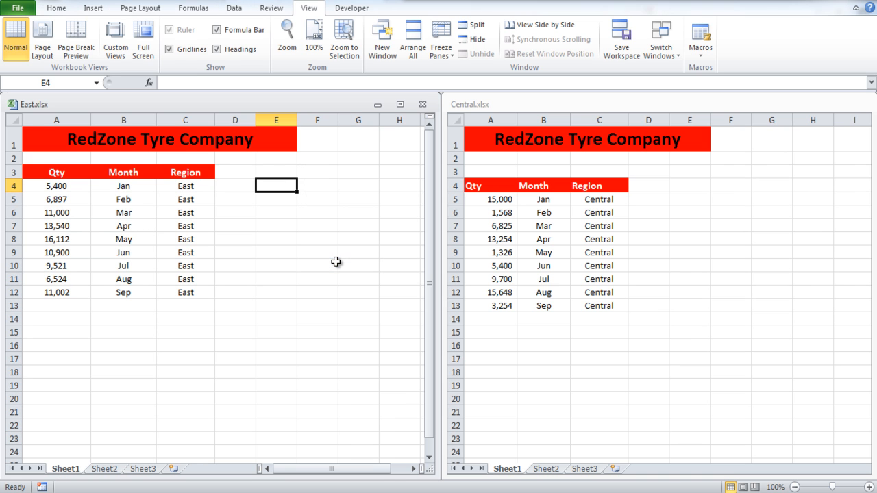
# Make Central.xlsx active and maximize it to fill the Excel window
pyautogui.click(794, 488)
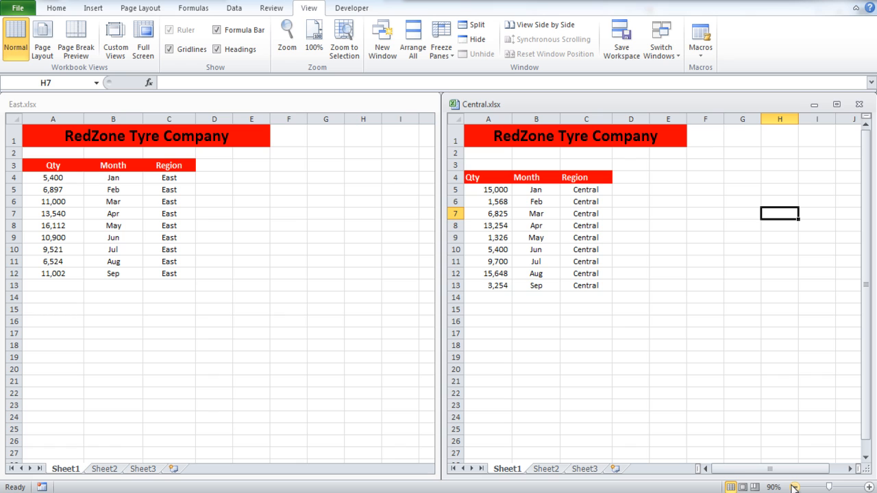
pyautogui.moveTo(836, 104)
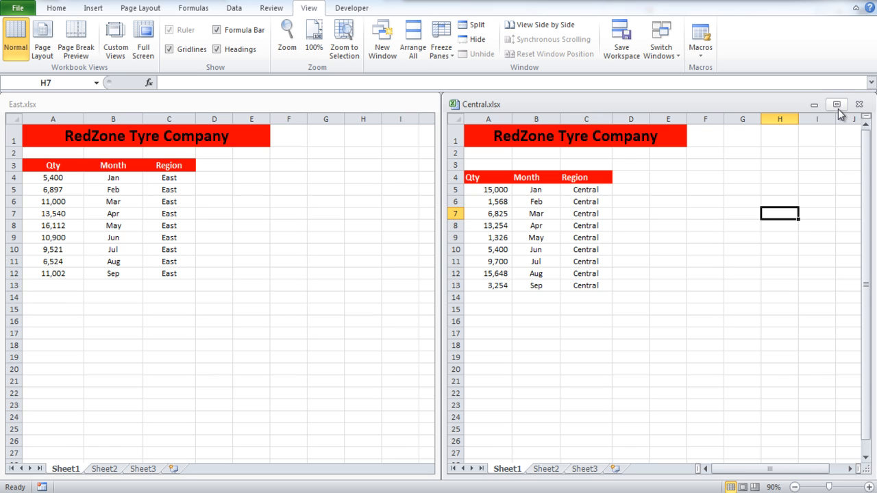
pyautogui.click(835, 104)
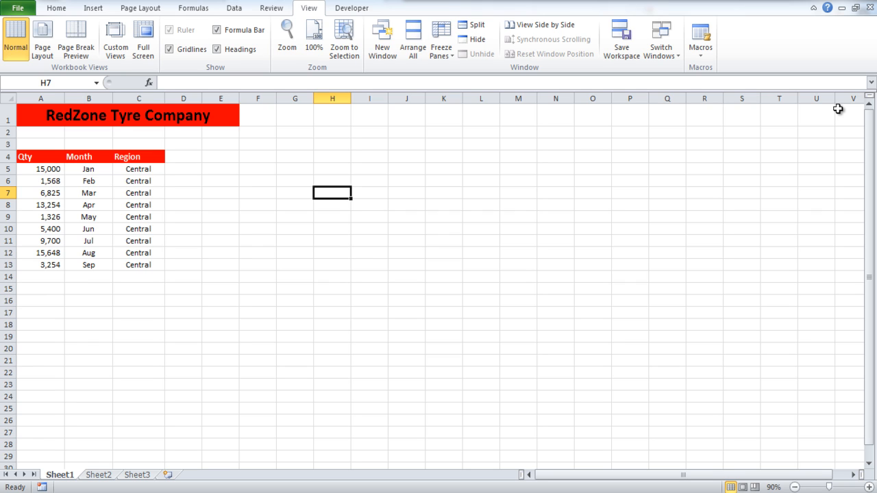
pyautogui.click(661, 38)
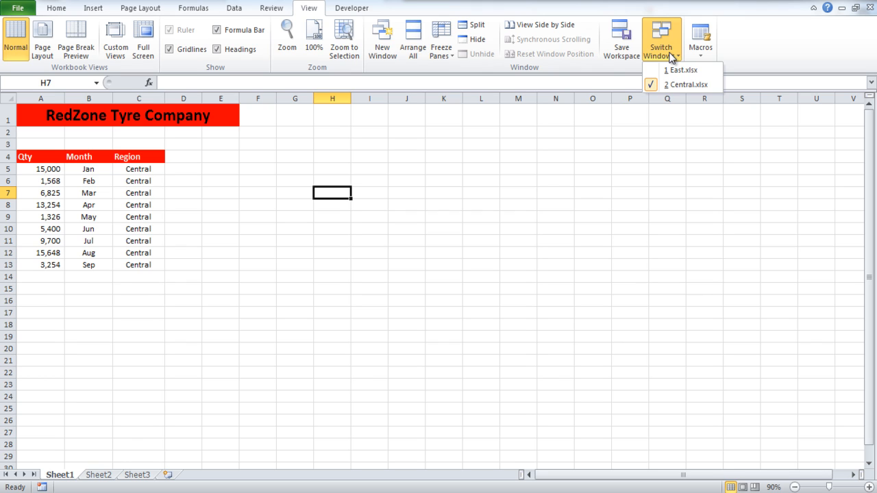
# Switch to East.xlsx via Switch Windows, then cycle workbooks with Ctrl+F6 back to East
pyautogui.click(684, 70)
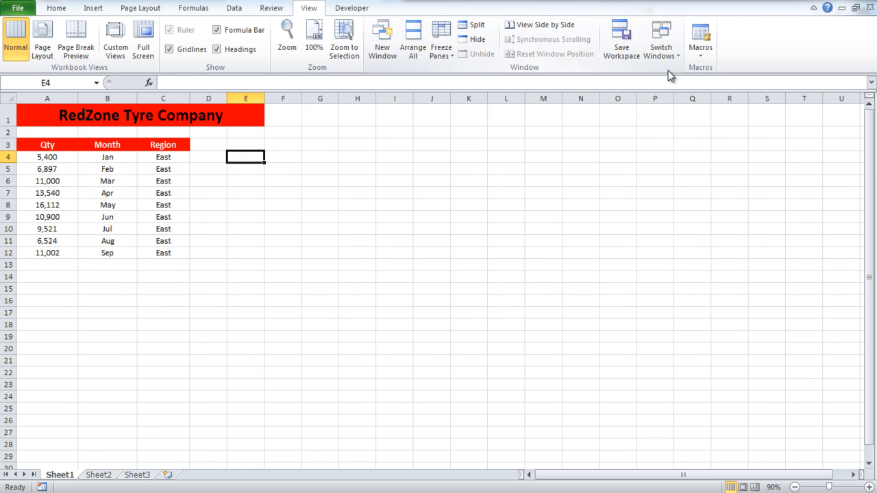
pyautogui.press('ctrl+f6')
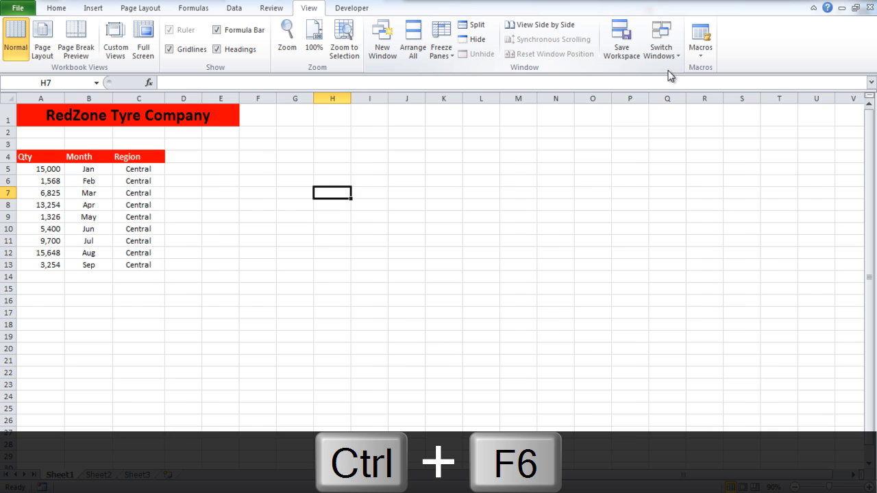
pyautogui.press('ctrl+Tab')
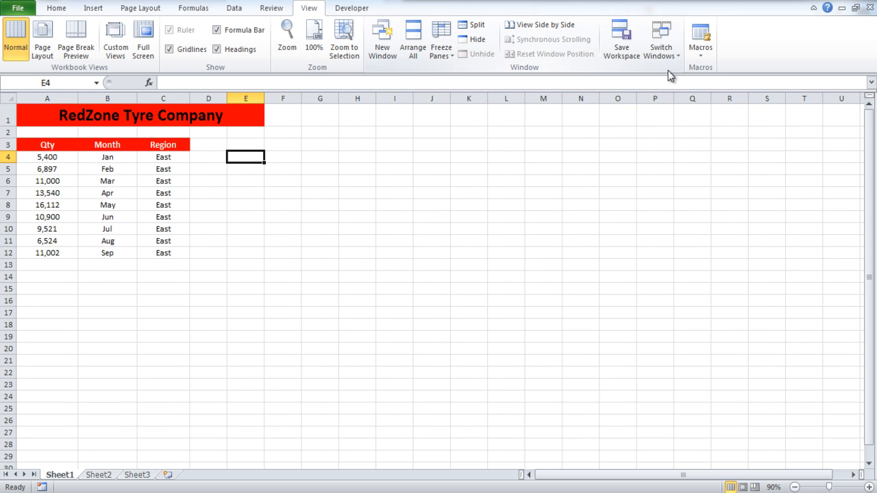
# Create a new blank workbook Book1 and tile it with East and Central
pyautogui.press('ctrl+n')
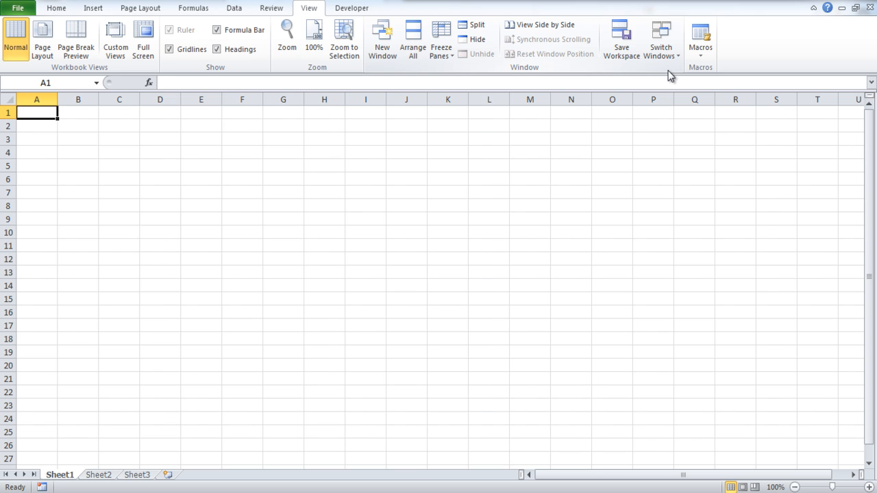
pyautogui.moveTo(591, 79)
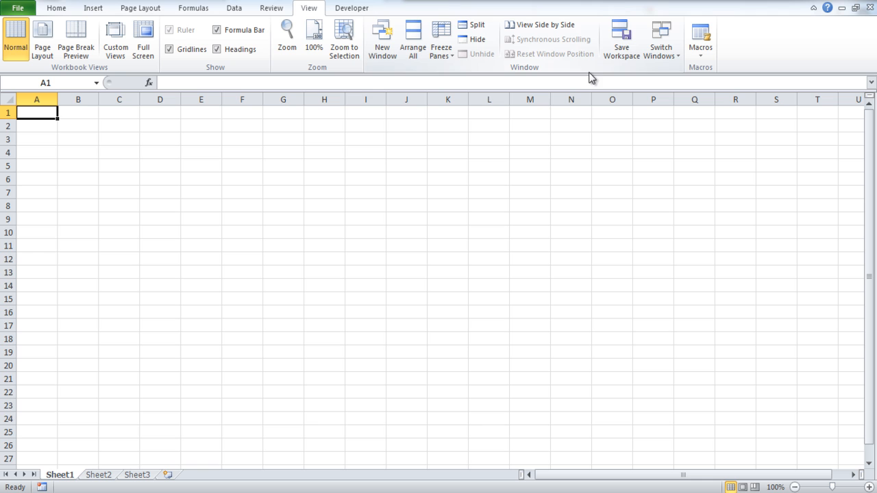
pyautogui.click(412, 38)
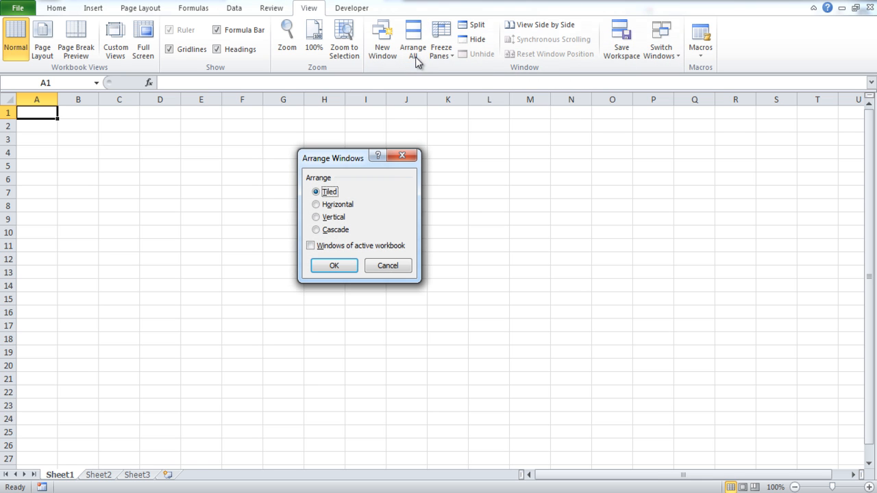
pyautogui.click(335, 266)
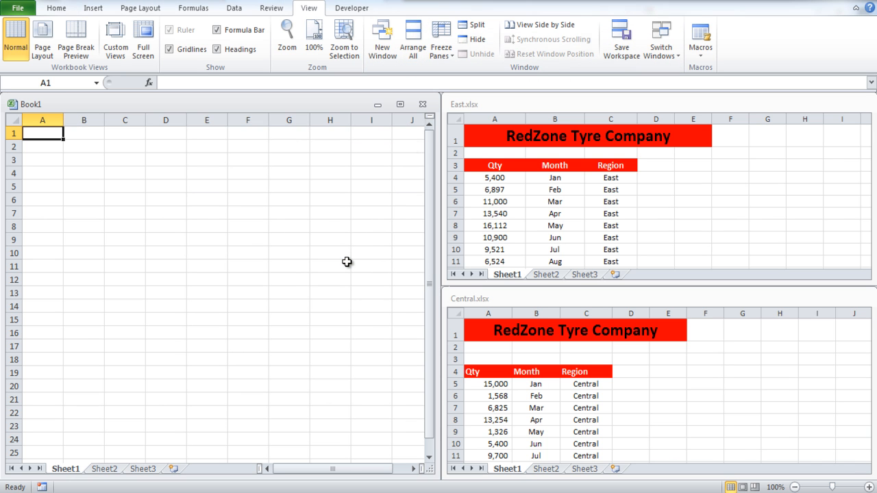
pyautogui.moveTo(507, 253)
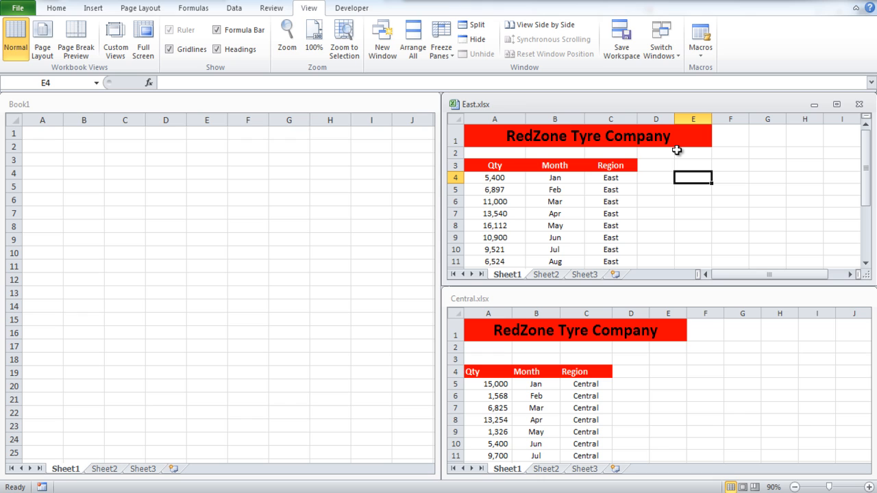
pyautogui.moveTo(427, 90)
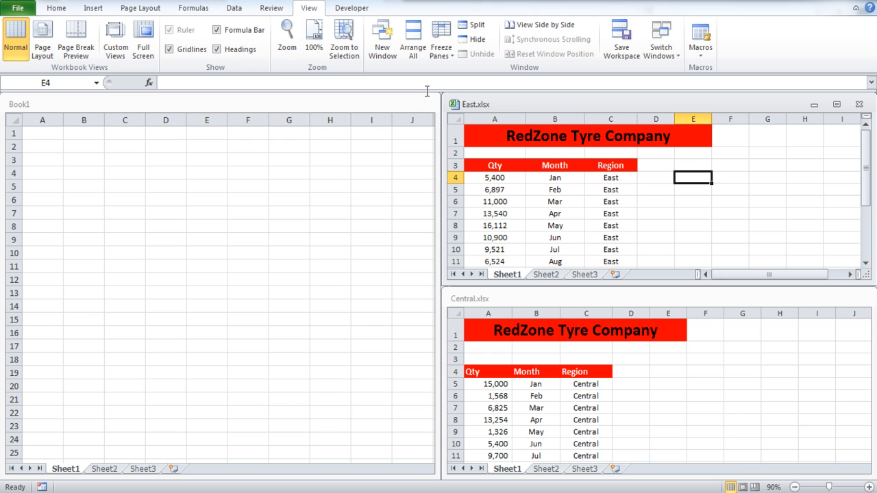
# Re-apply Tiled arrangement with East.xlsx active so it takes the largest pane
pyautogui.click(414, 39)
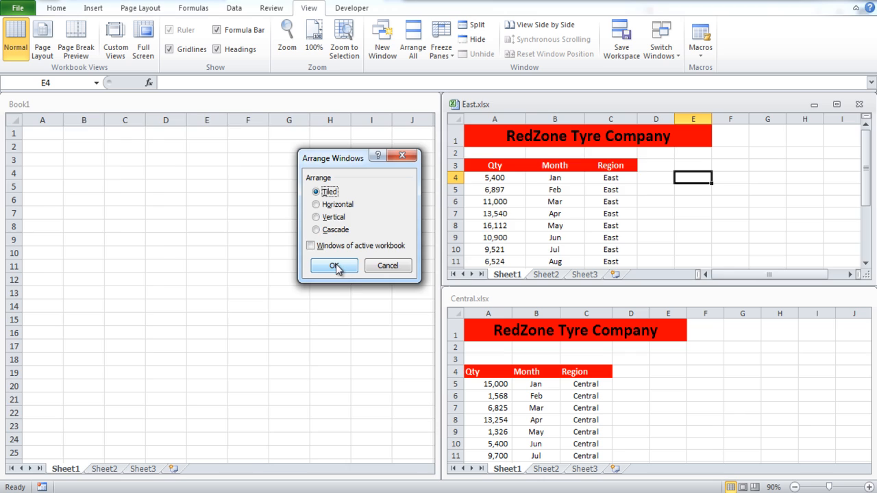
pyautogui.click(334, 266)
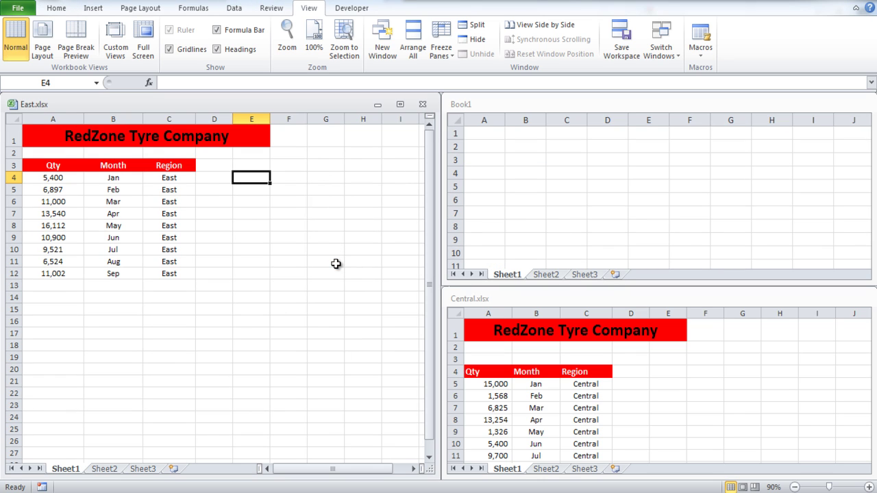